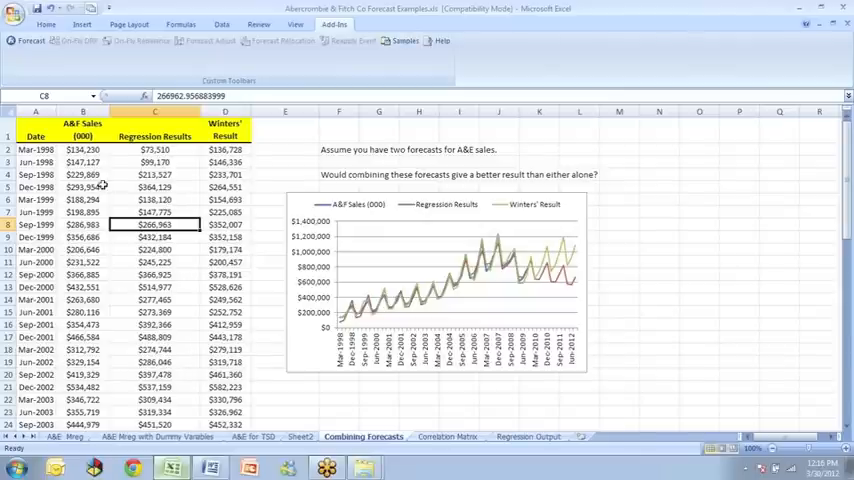
Review the combined forecasts chart and both forecasts' MAPE values, regression at 9.18%.
left_click(435, 280)
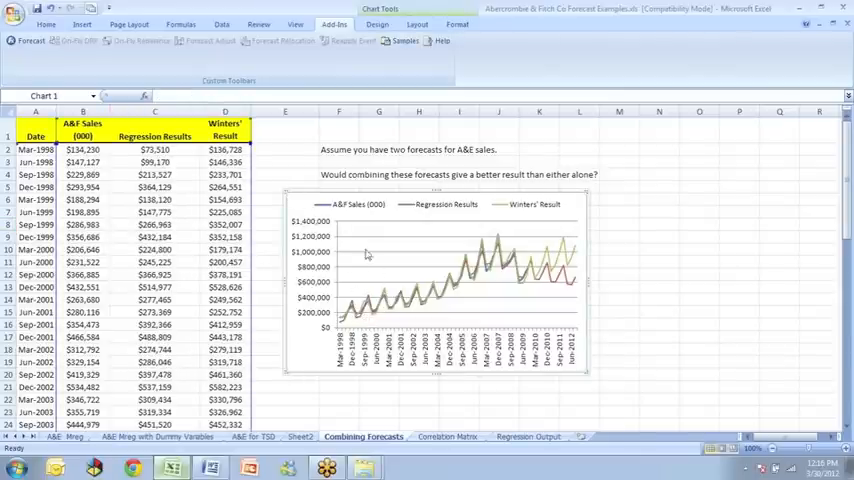
mouse_move(366, 218)
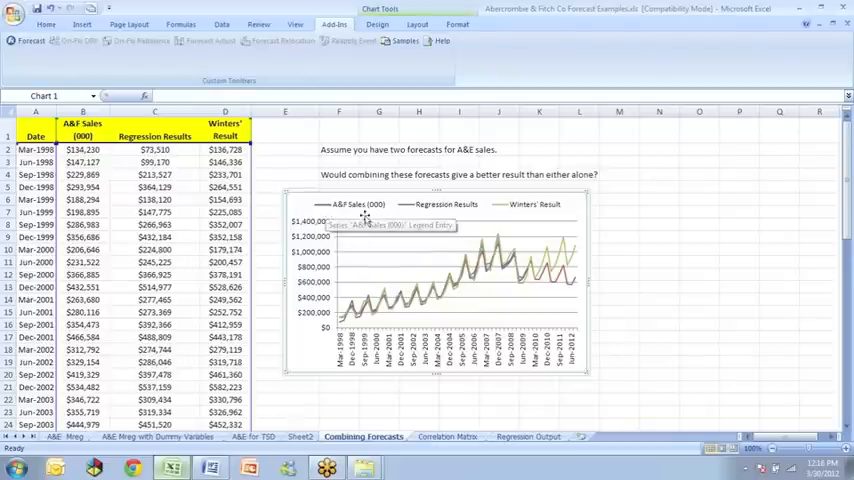
mouse_move(446, 204)
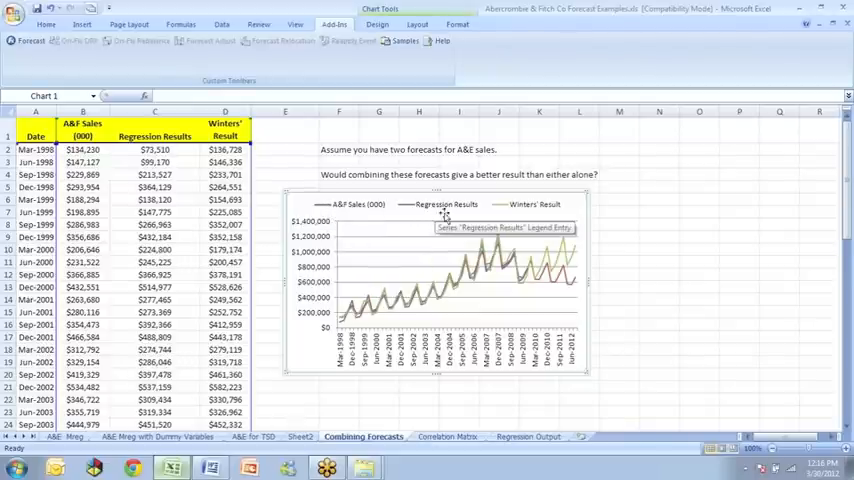
mouse_move(547, 207)
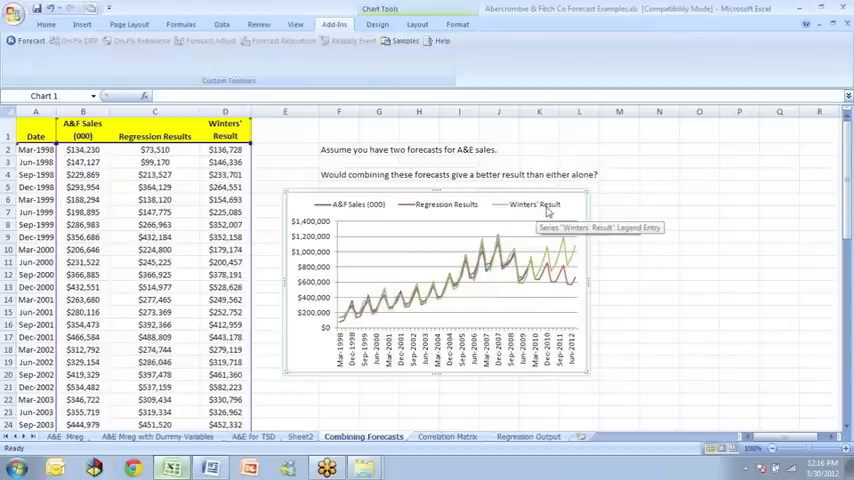
mouse_move(558, 245)
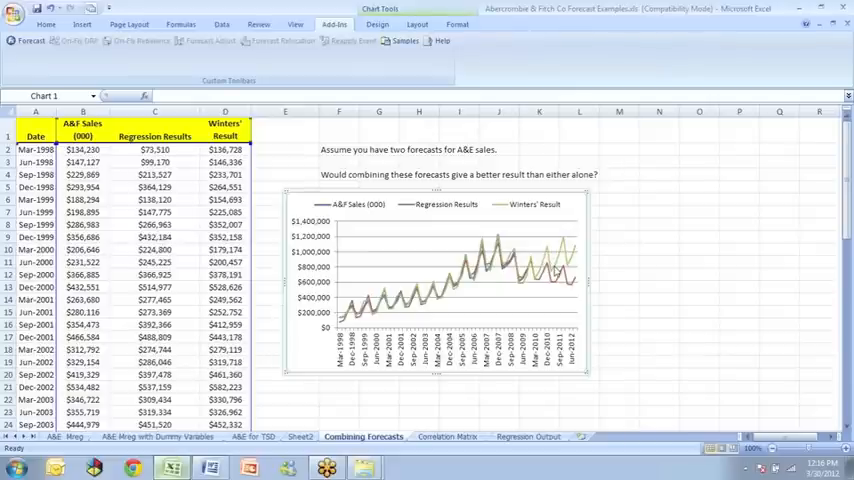
mouse_move(560, 272)
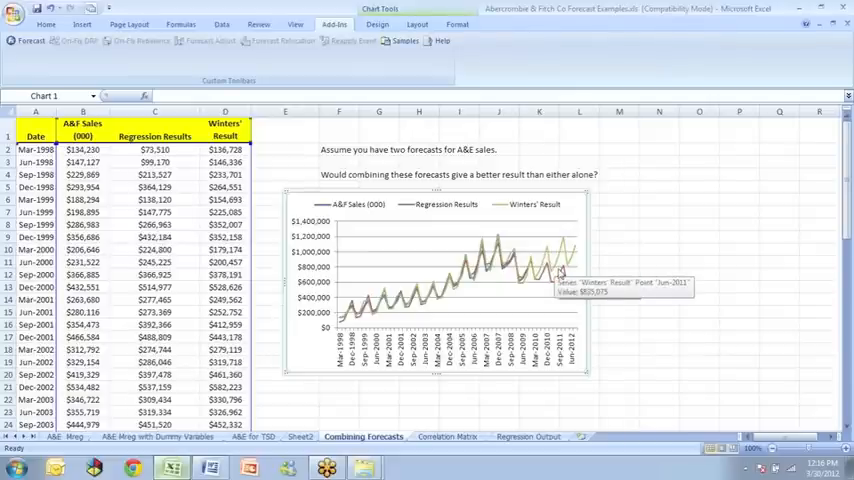
left_click(285, 130)
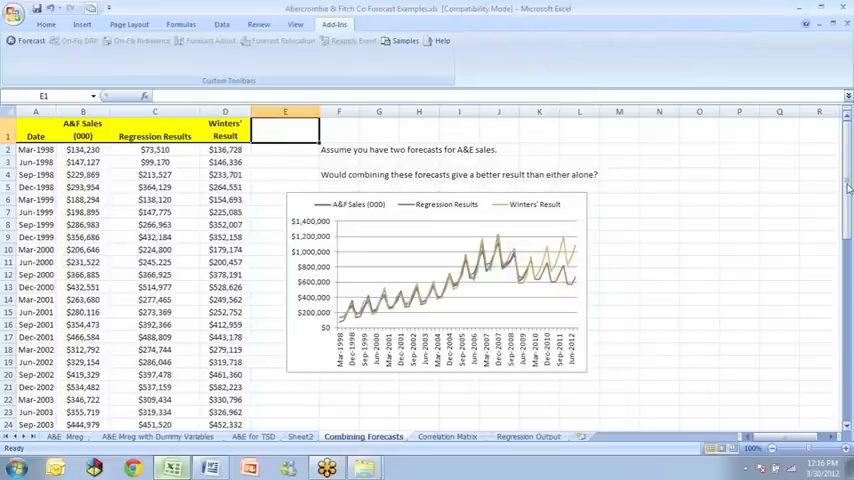
scroll("down", 3)
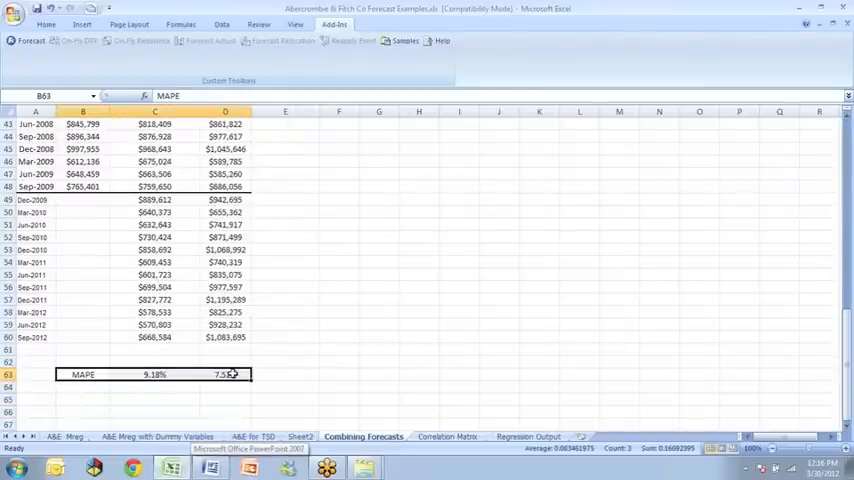
left_click(154, 374)
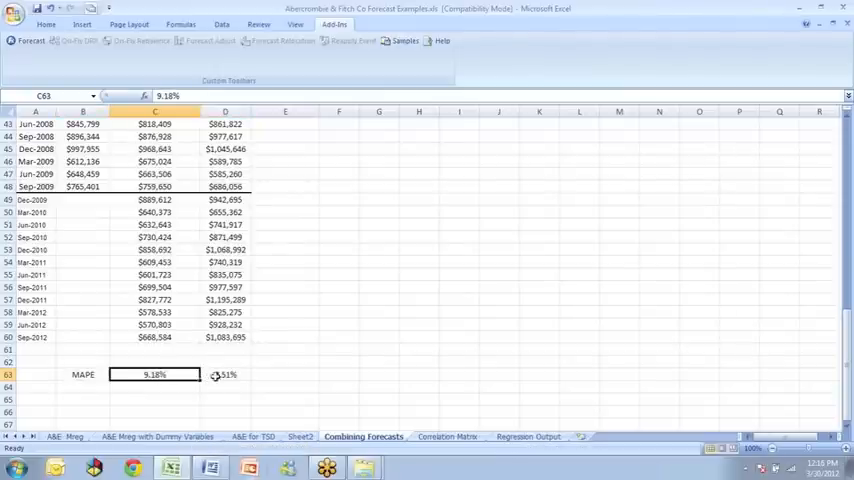
left_click(224, 374)
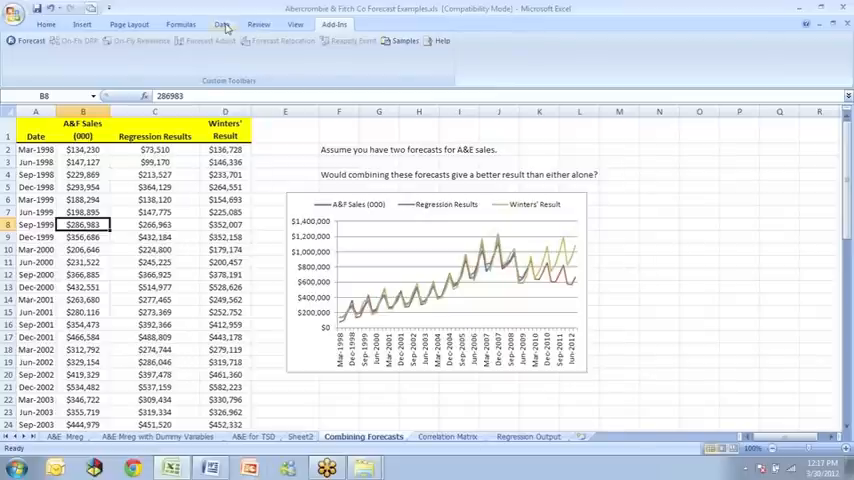
Set up Regression with Y range B1:B48, X range C1:D48, and Labels ticked.
left_click(222, 24)
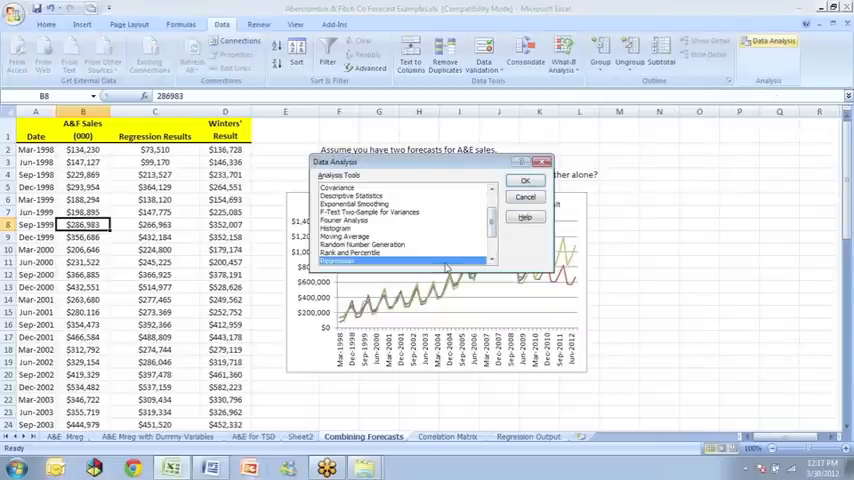
left_click(525, 180)
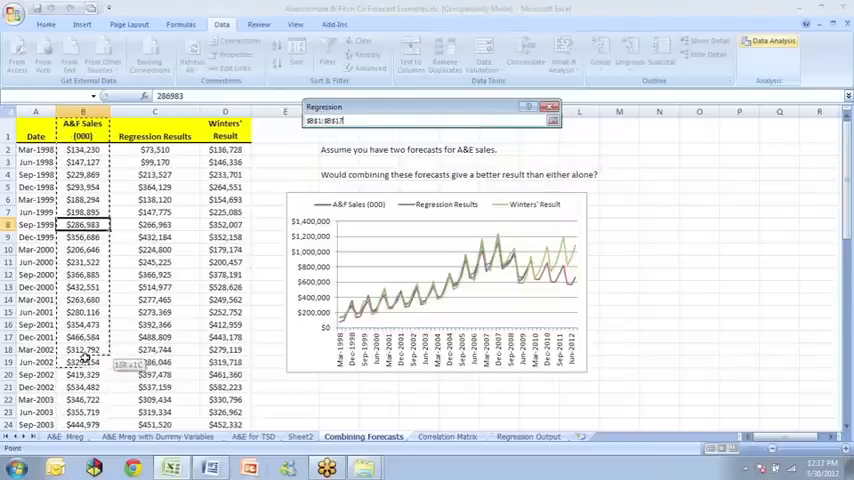
scroll("down", 3)
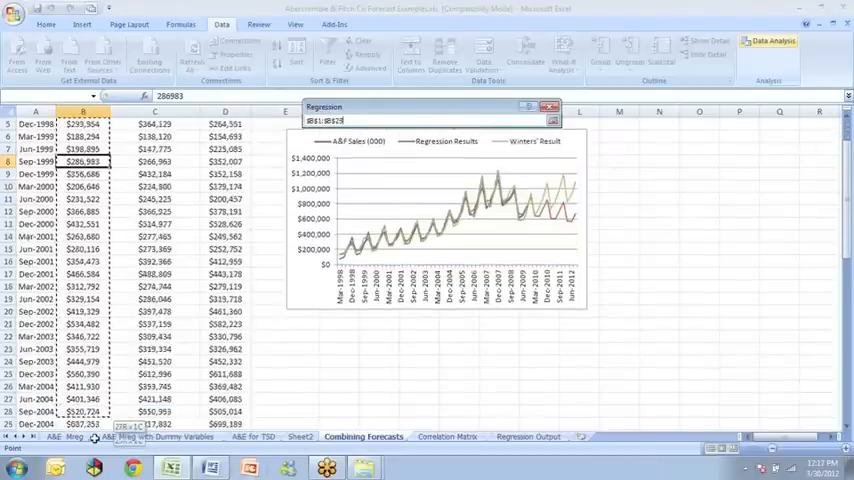
scroll("down", 3)
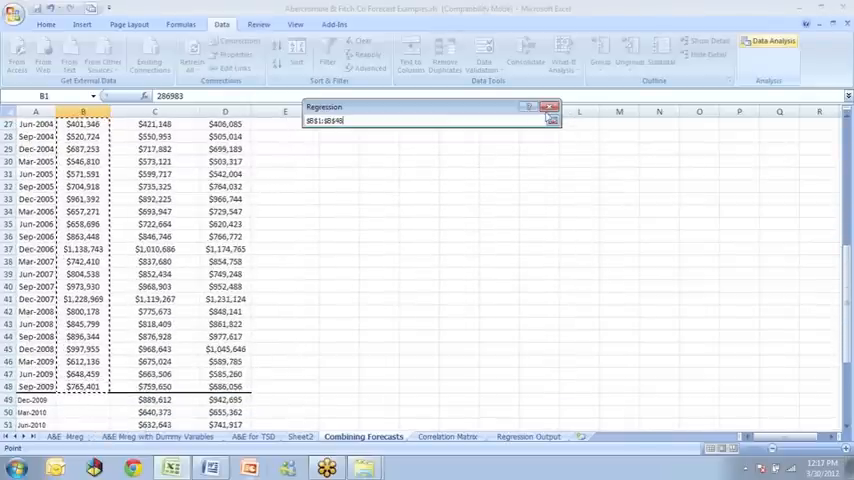
left_click(550, 120)
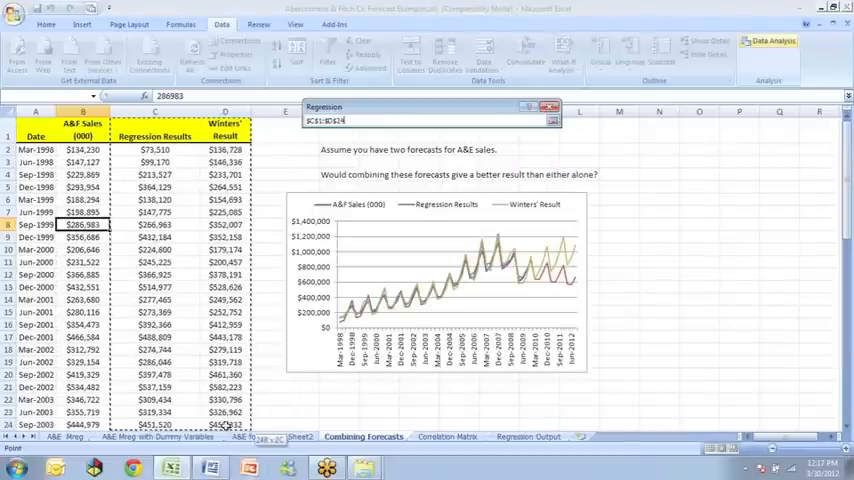
scroll("down", 3)
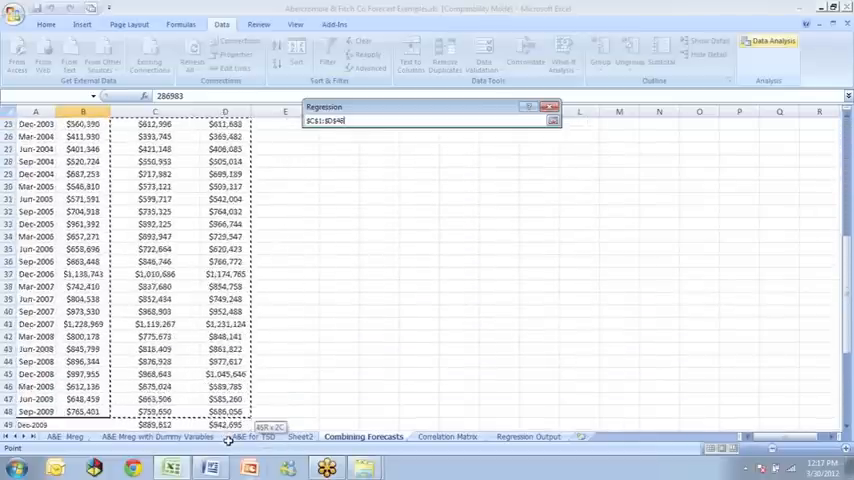
scroll("down", 3)
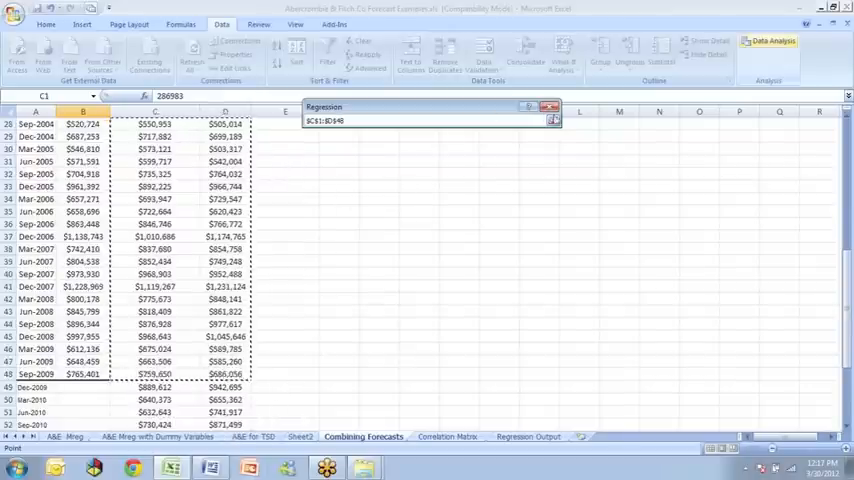
left_click(553, 120)
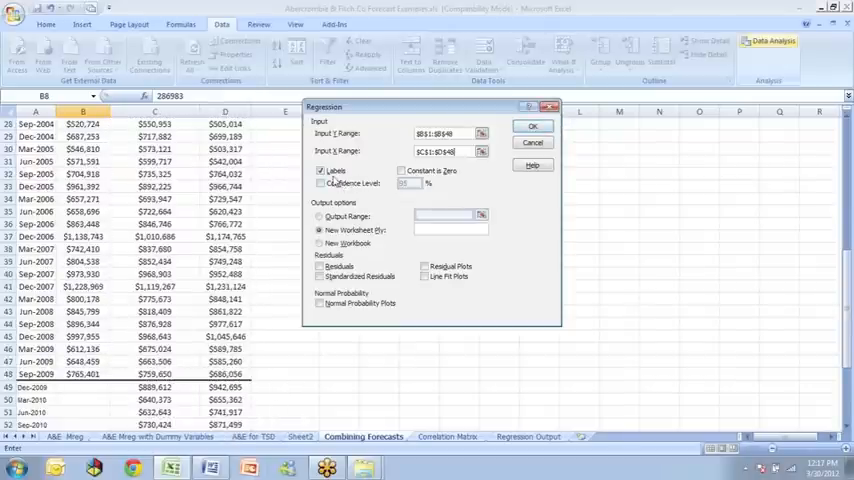
left_click(321, 170)
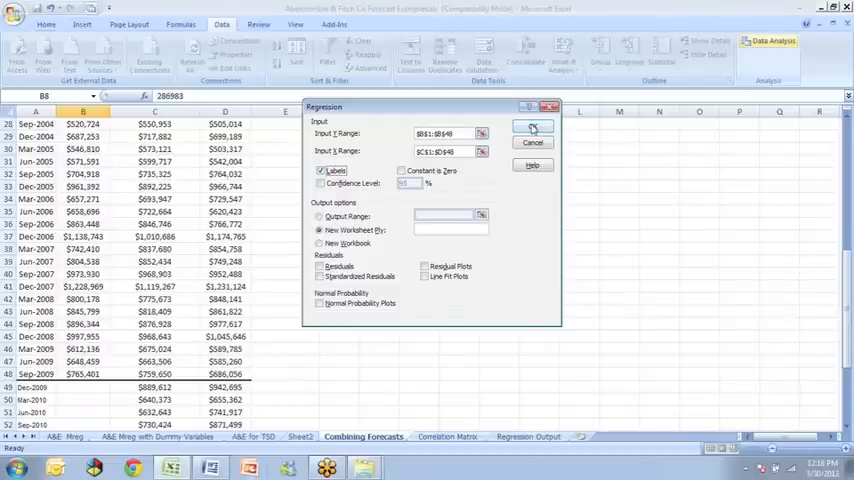
Run the regression and review the p-values and the intercept coefficient 5032.93.
left_click(533, 127)
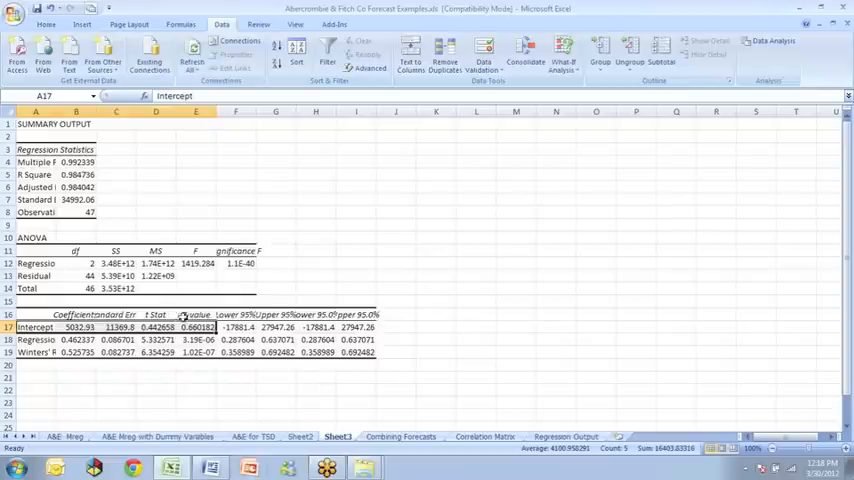
left_click(196, 314)
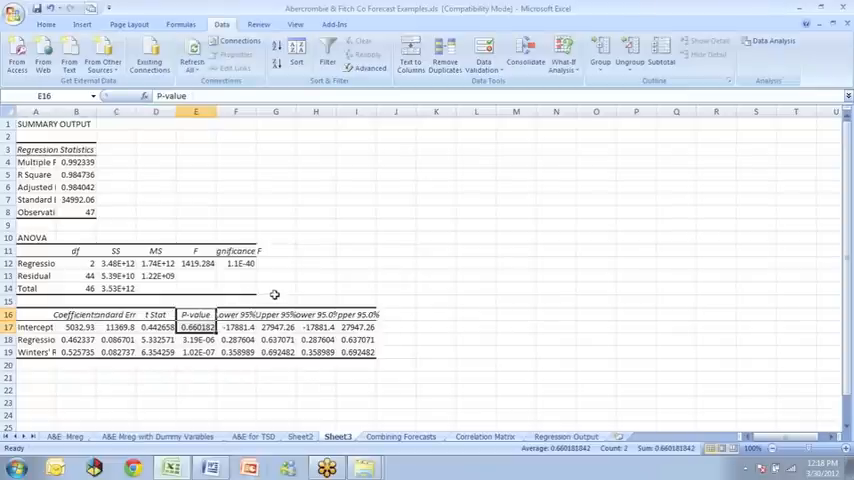
mouse_move(292, 293)
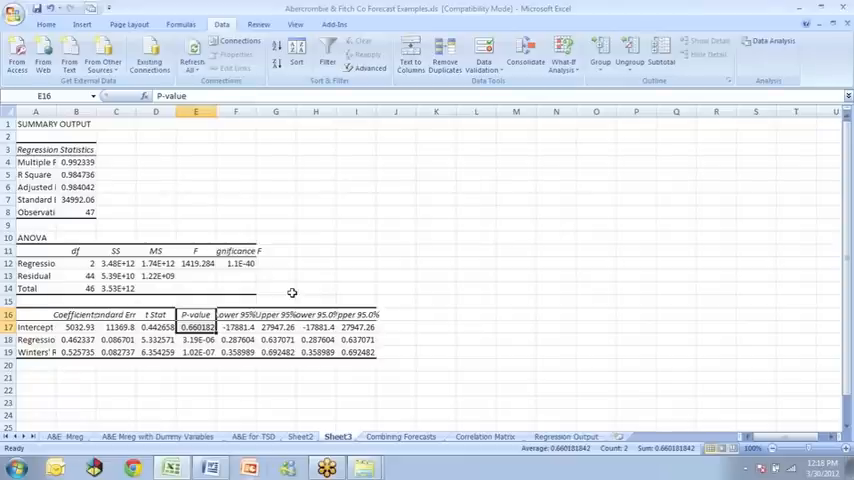
left_click(196, 327)
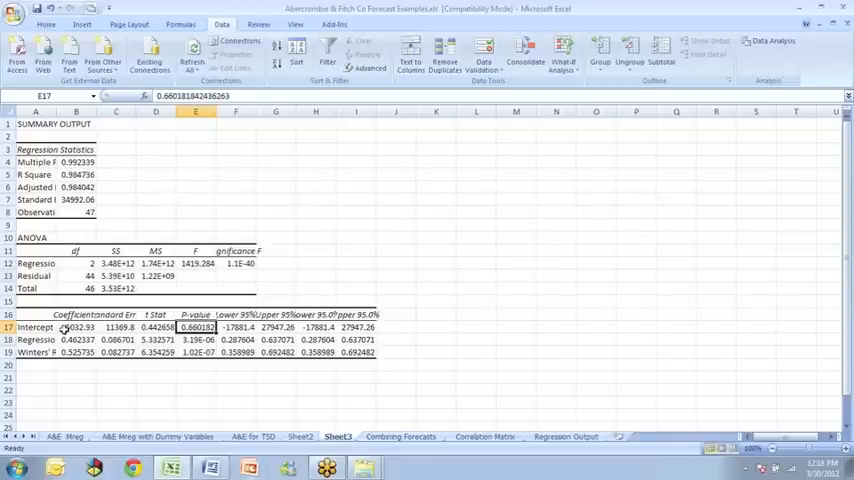
left_click(76, 327)
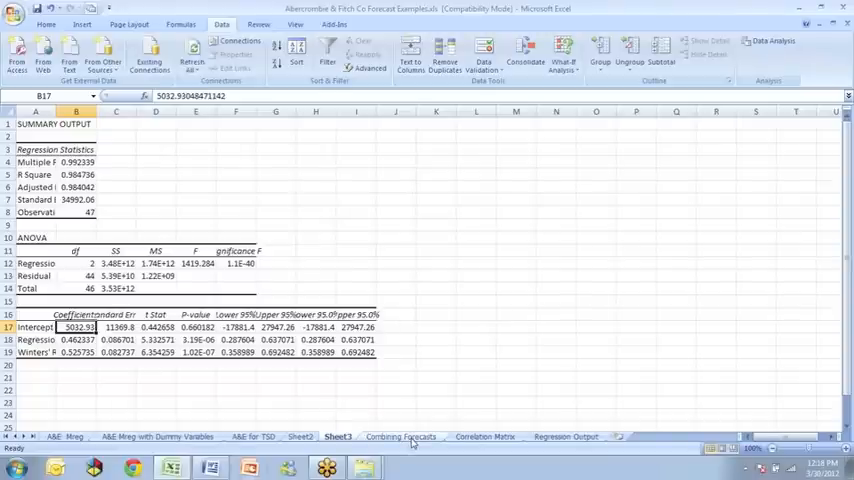
Return to Combining Forecasts and scroll down to the MAPE values 9.18% and 7.51%.
left_click(400, 436)
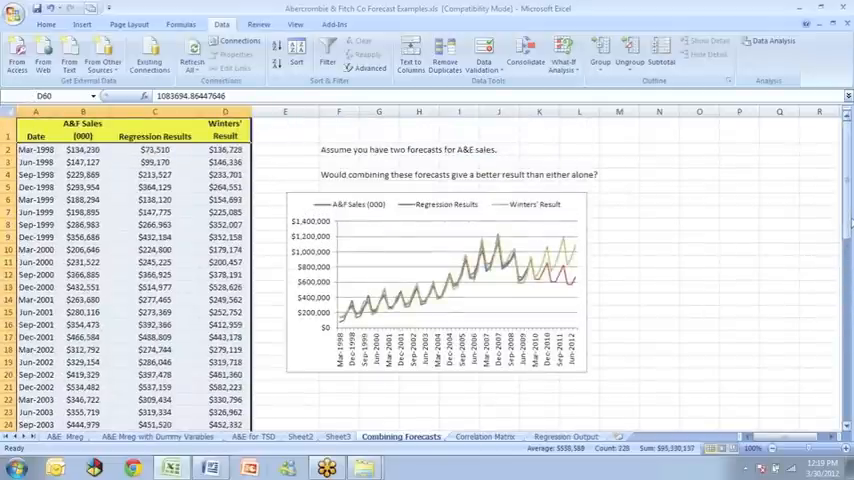
scroll("down", 3)
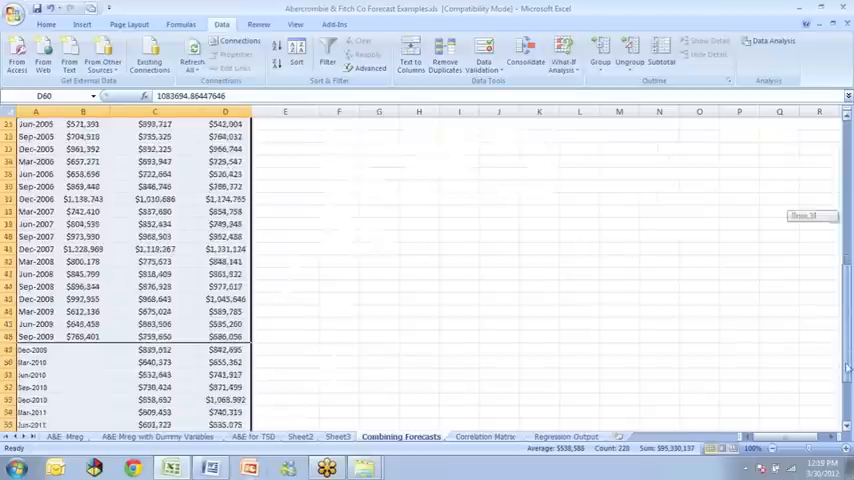
scroll("down", 3)
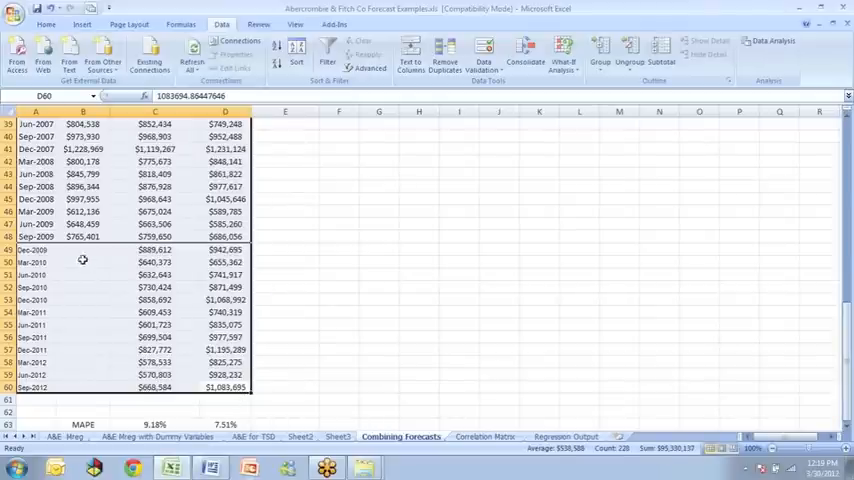
mouse_move(200, 273)
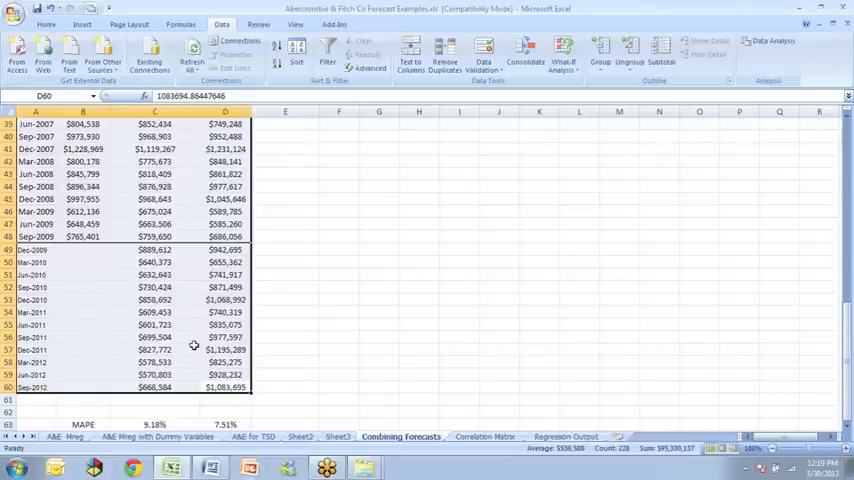
mouse_move(848, 333)
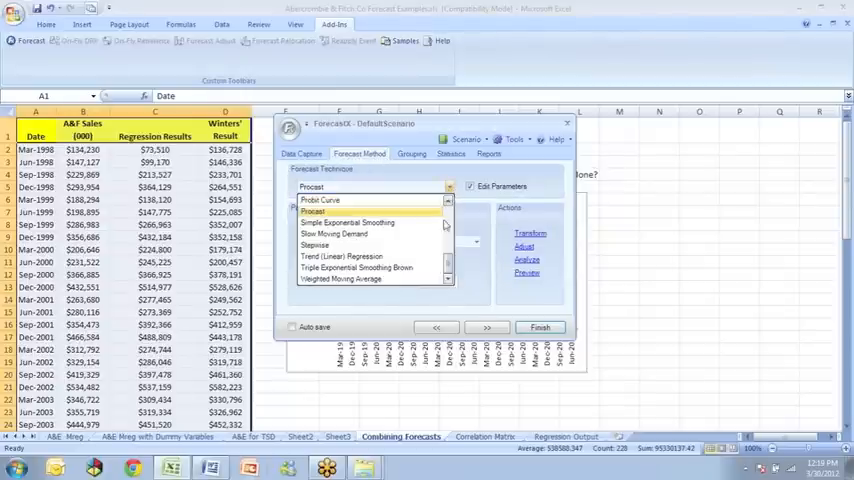
Choose Multiple Regression as the ForecastX forecast technique for A&F Sales (000).
scroll("down", 3)
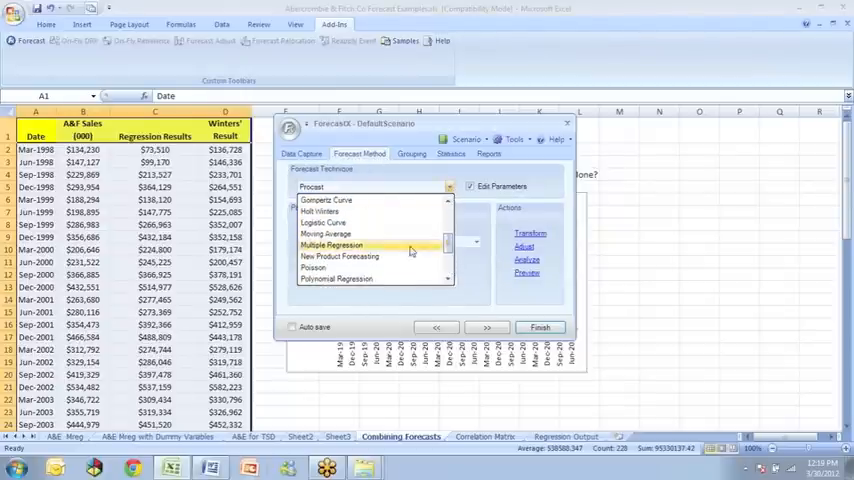
left_click(331, 245)
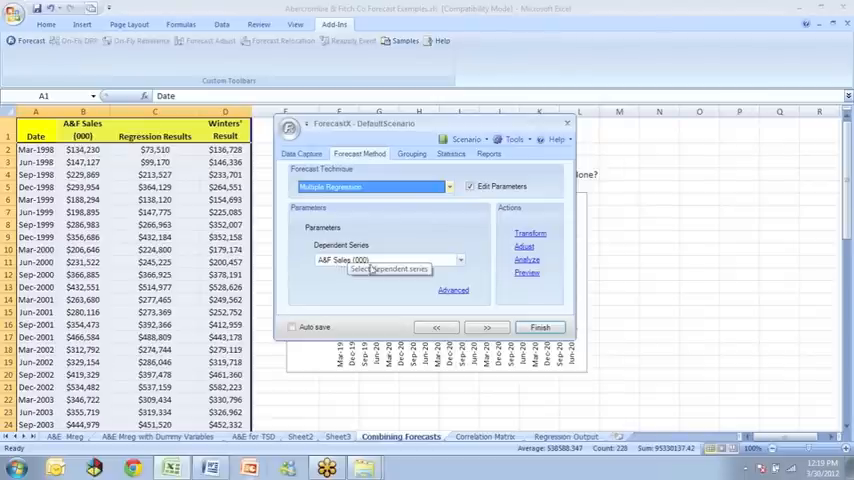
mouse_move(453, 290)
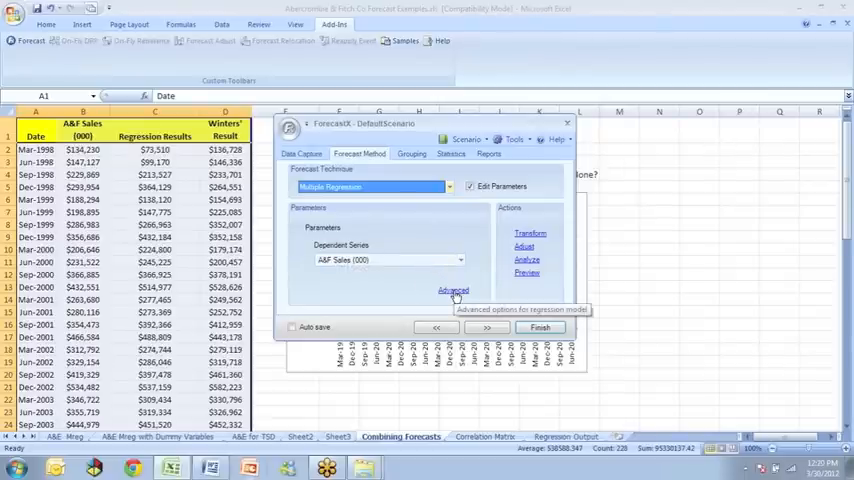
In Regression Advanced, enable Use Existing Values, Remove Empty Values and Constant is Zero.
left_click(453, 291)
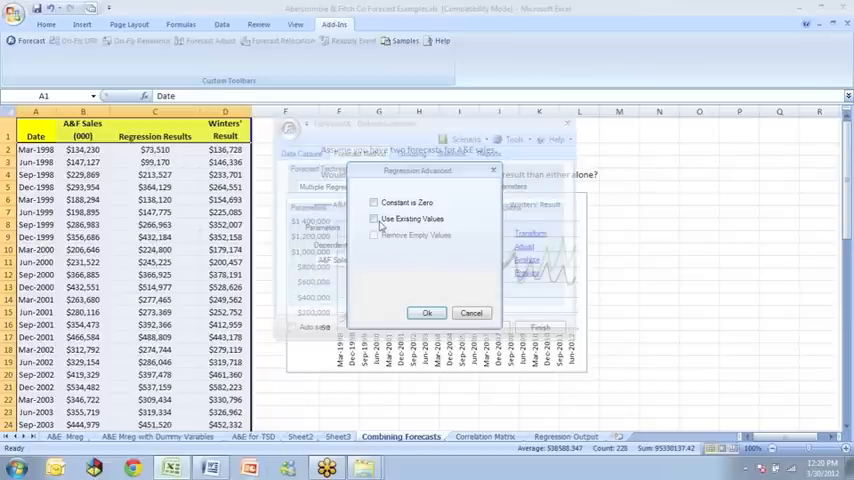
left_click(375, 219)
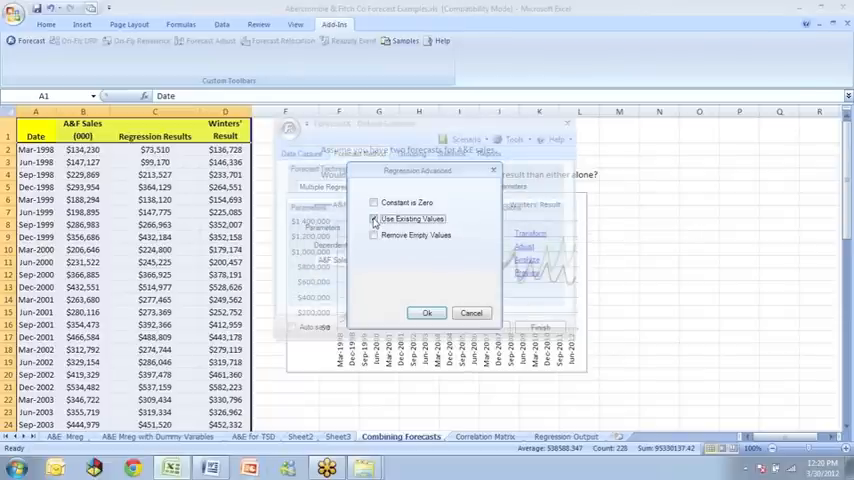
left_click(374, 235)
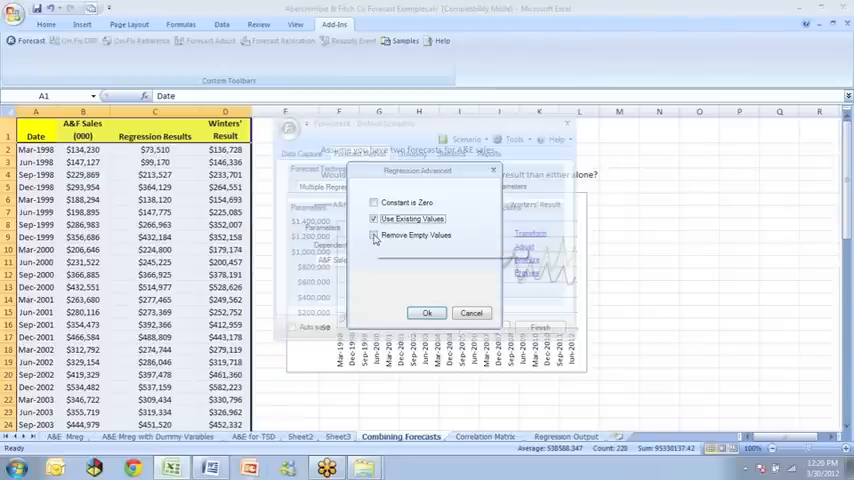
left_click(375, 235)
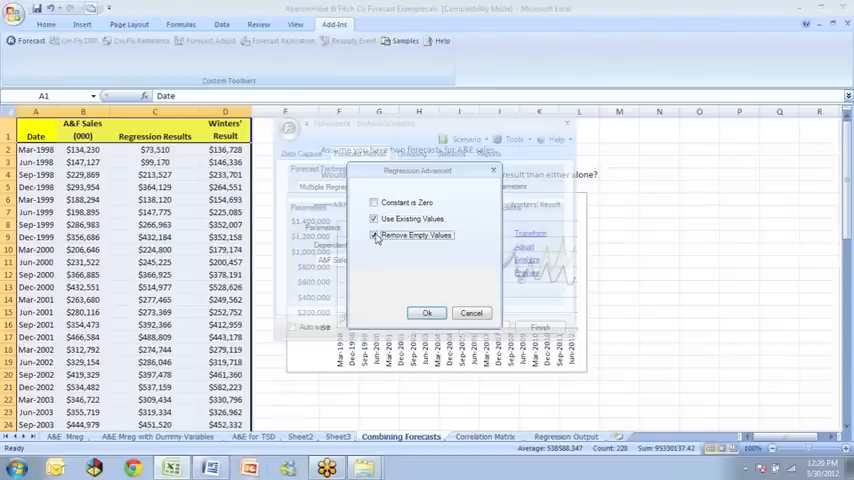
left_click(375, 234)
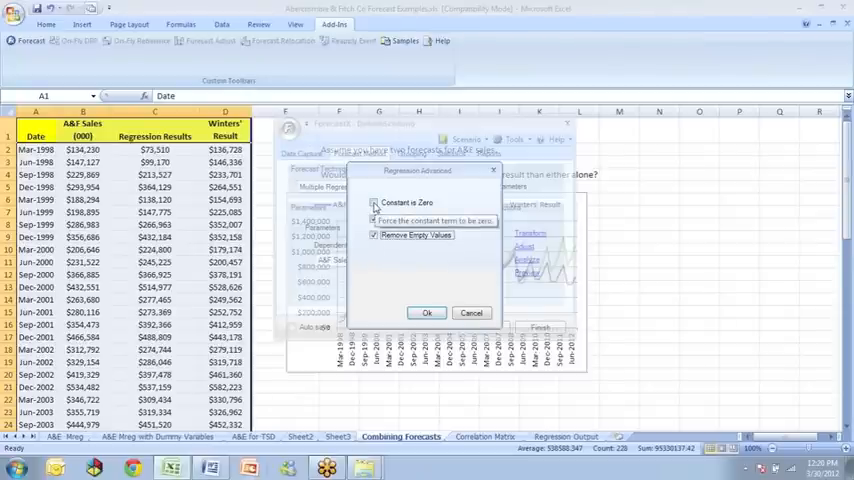
left_click(374, 203)
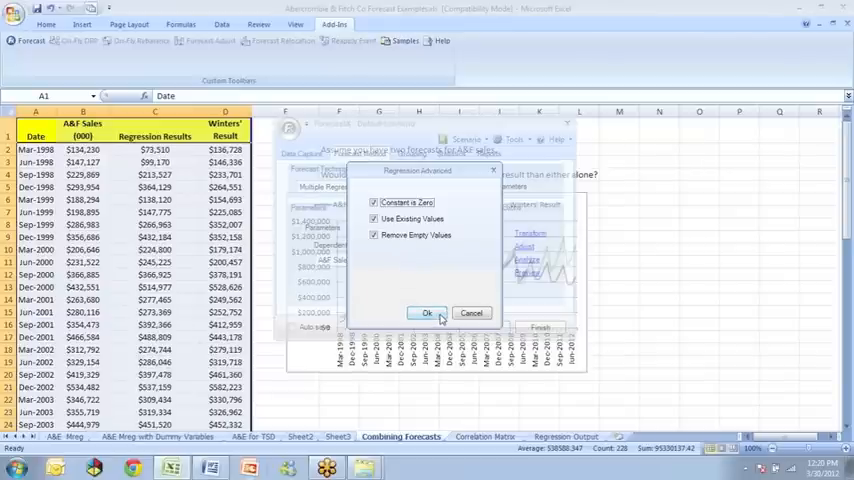
Confirm the advanced options and select R-Square, Adjusted R-Square, MAPE and Mean statistics.
left_click(427, 313)
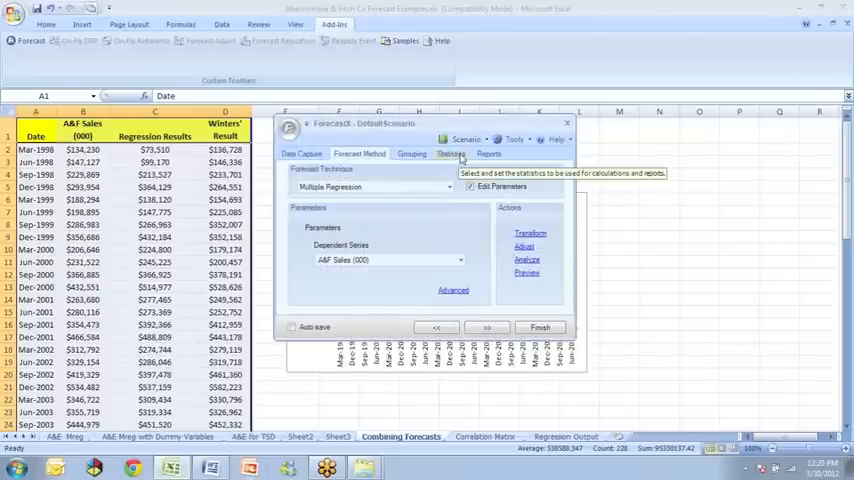
left_click(451, 153)
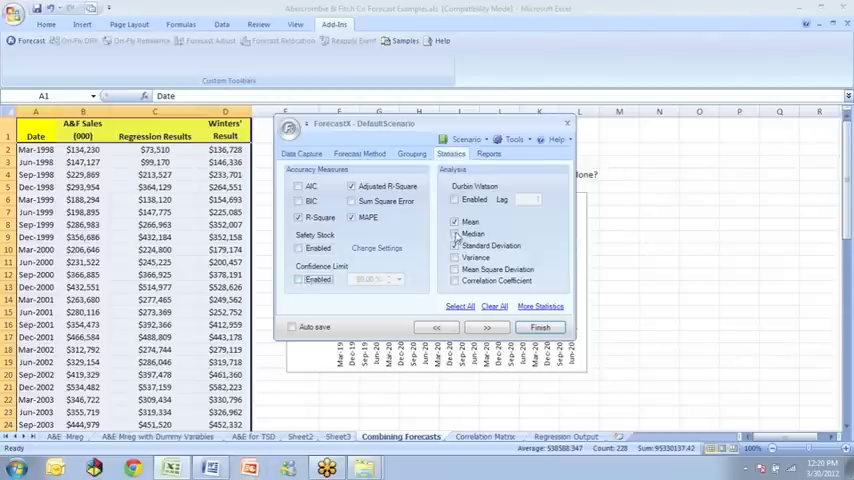
left_click(456, 221)
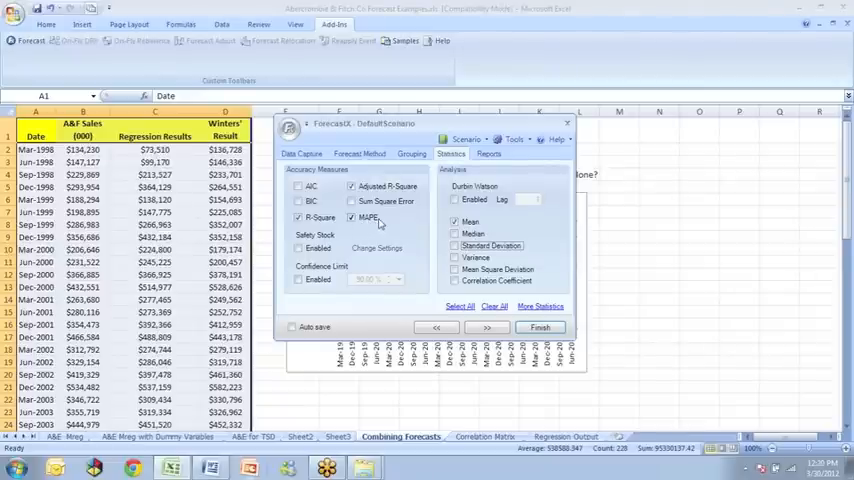
mouse_move(533, 311)
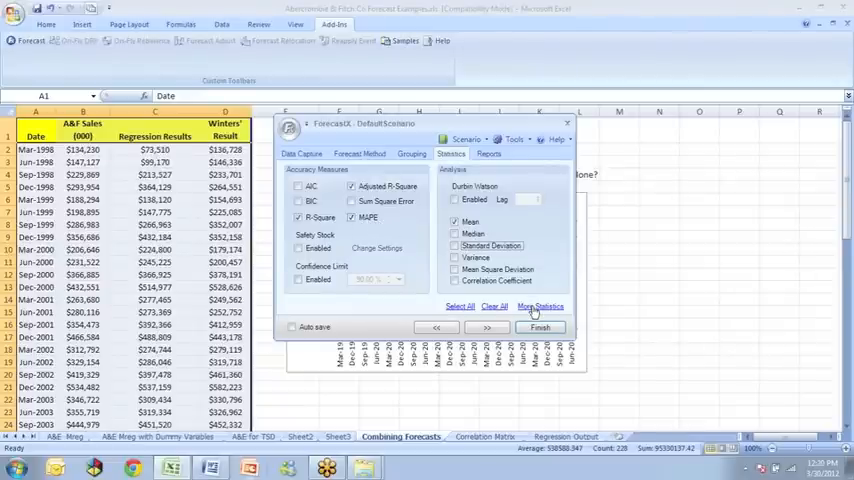
Add Root Mean Sq Error and coefficient P-values, remove the ANOVA table, and confirm.
left_click(540, 306)
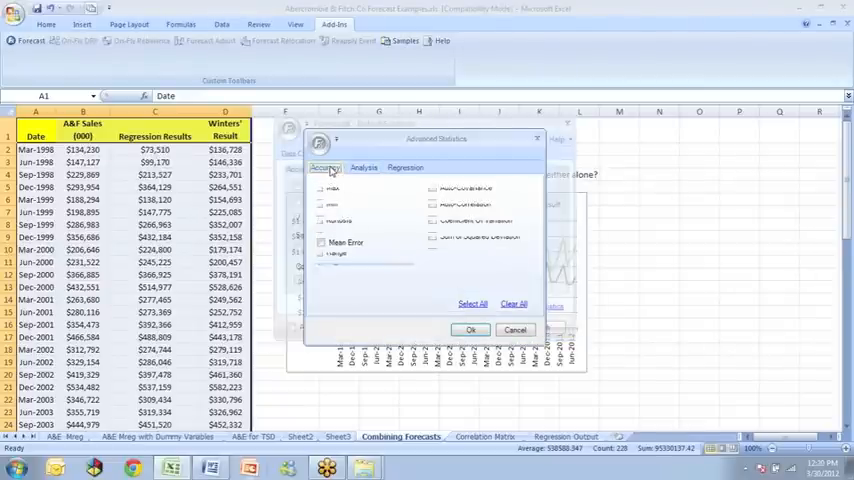
left_click(325, 167)
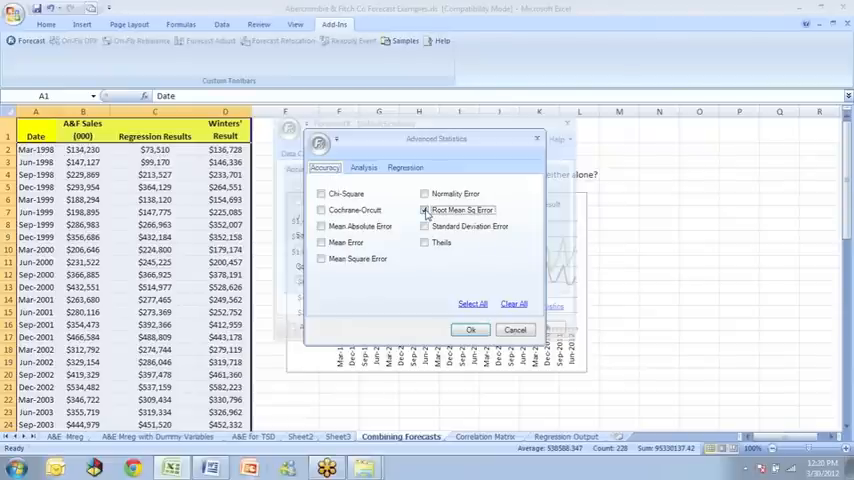
left_click(405, 167)
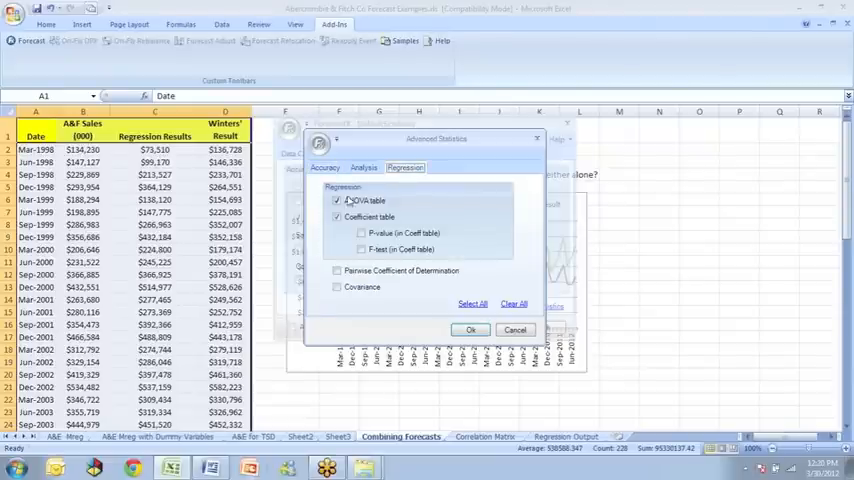
left_click(337, 201)
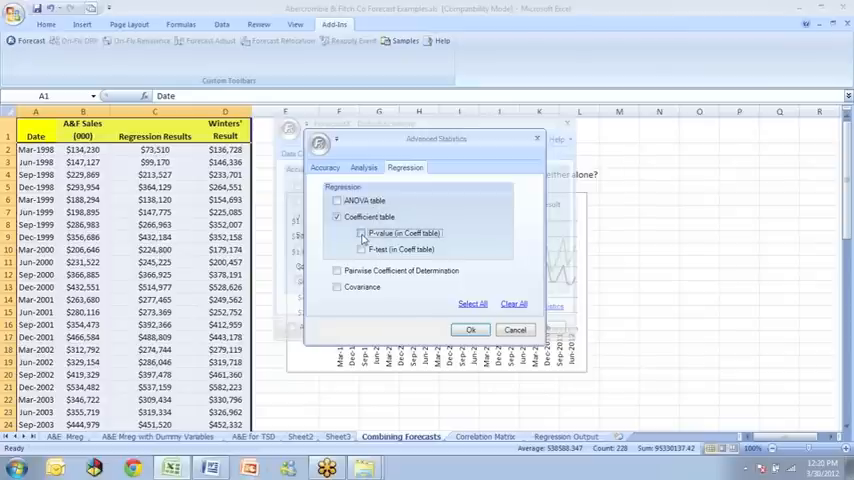
left_click(362, 232)
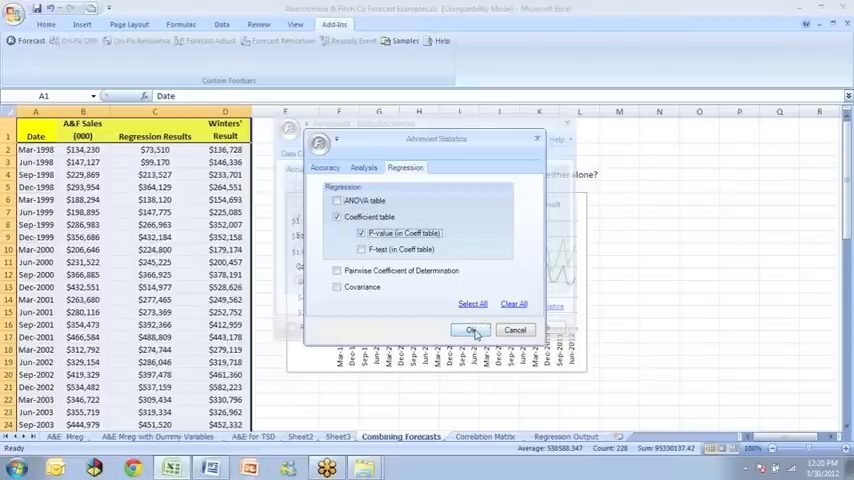
left_click(471, 330)
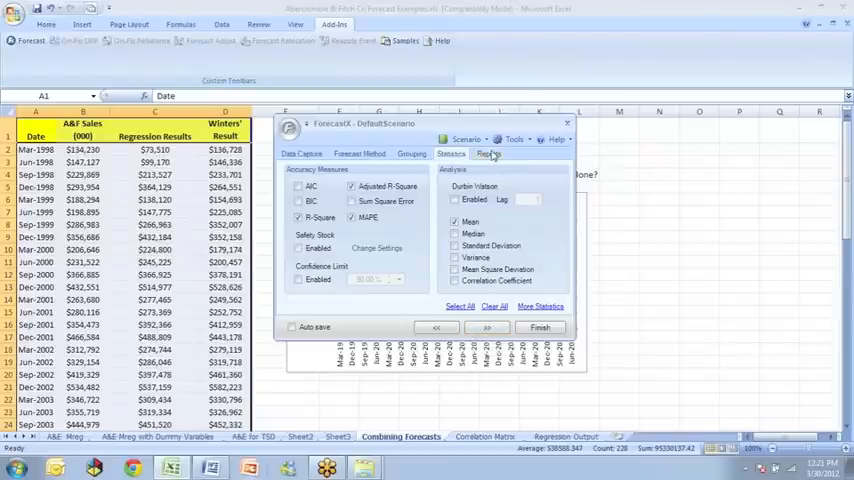
Include the Fitted Values Table in the audit report and run the forecast.
left_click(489, 153)
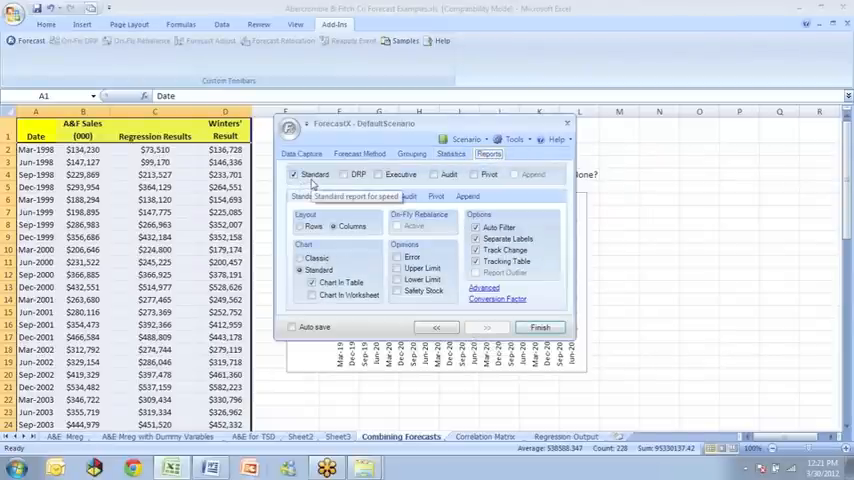
mouse_move(434, 175)
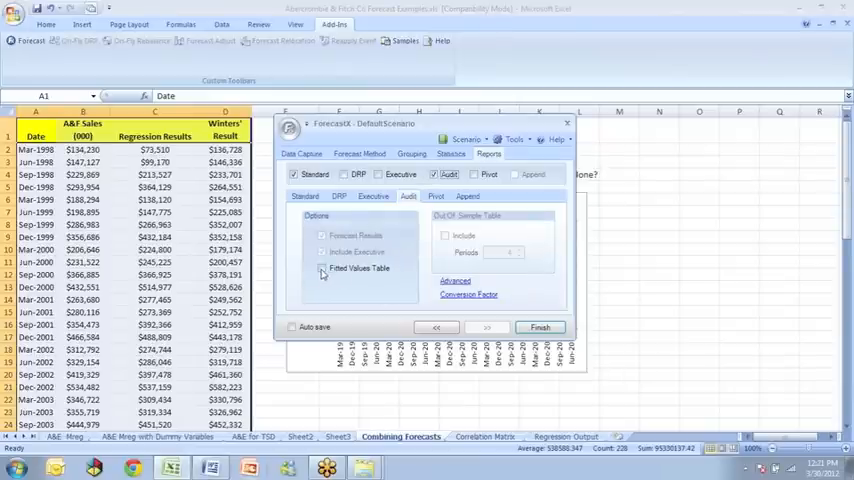
left_click(322, 268)
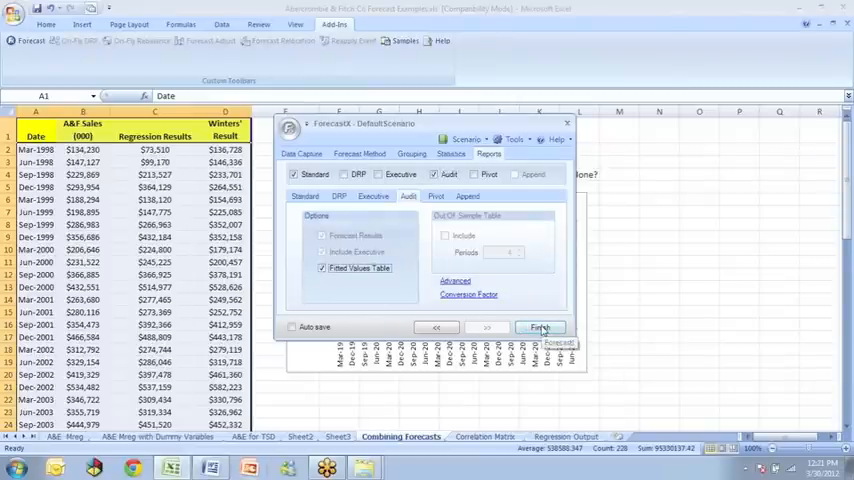
left_click(540, 327)
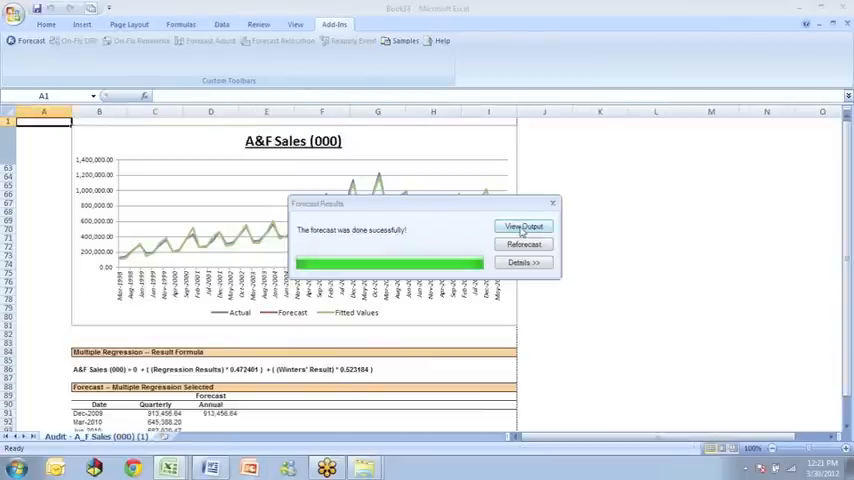
View the output and inspect the weighting formula: Regression×0.472401 + Winters'×0.523184.
left_click(523, 226)
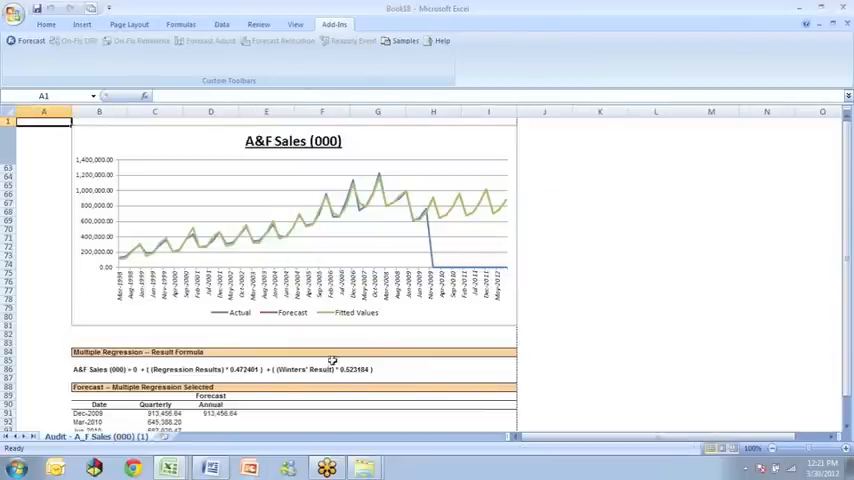
mouse_move(427, 240)
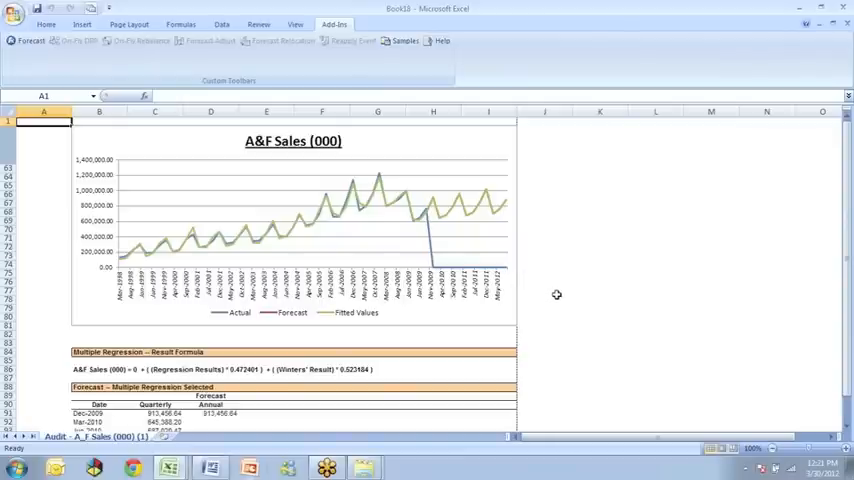
scroll("down", 3)
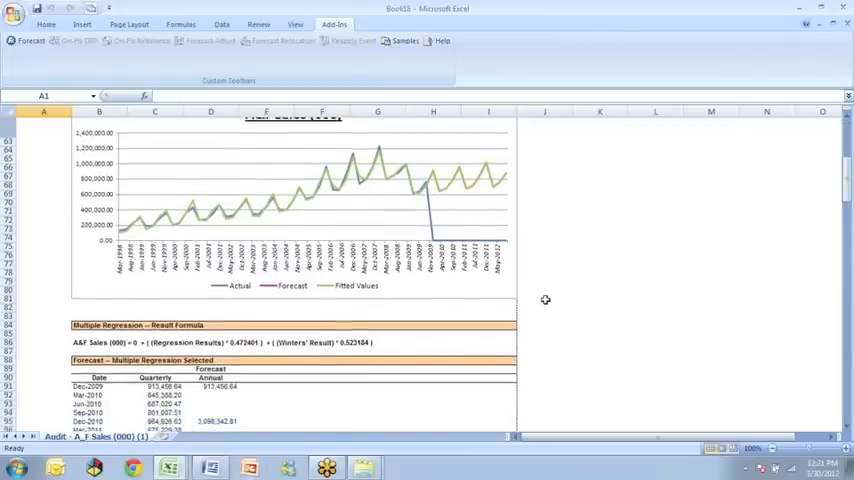
scroll("down", 3)
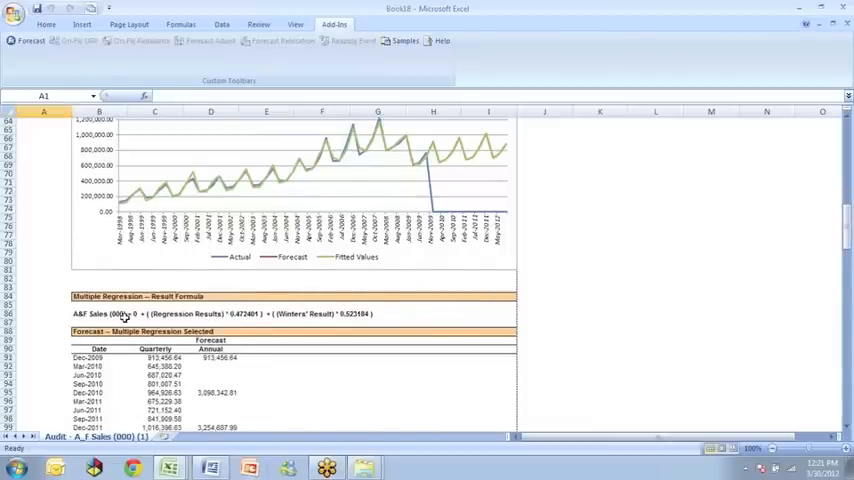
left_click(100, 313)
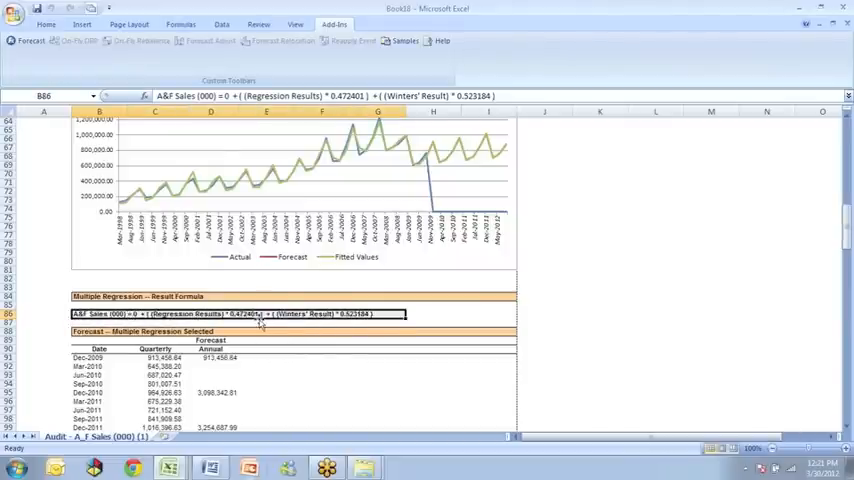
mouse_move(318, 314)
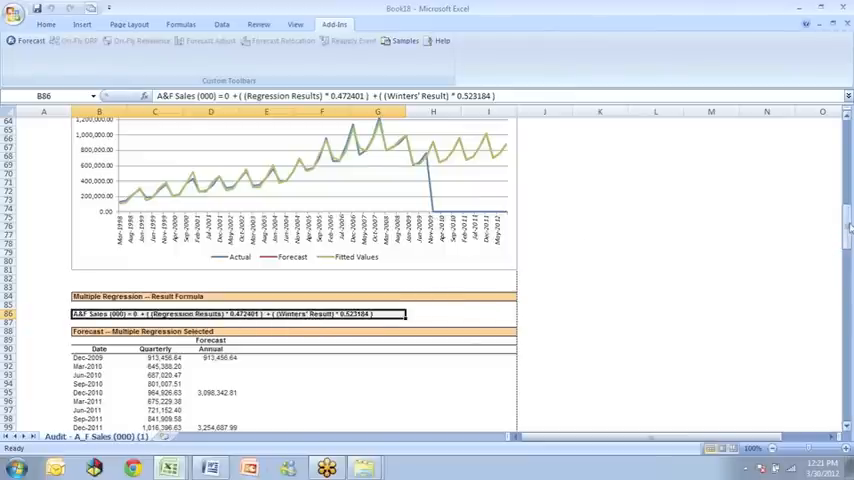
scroll("down", 3)
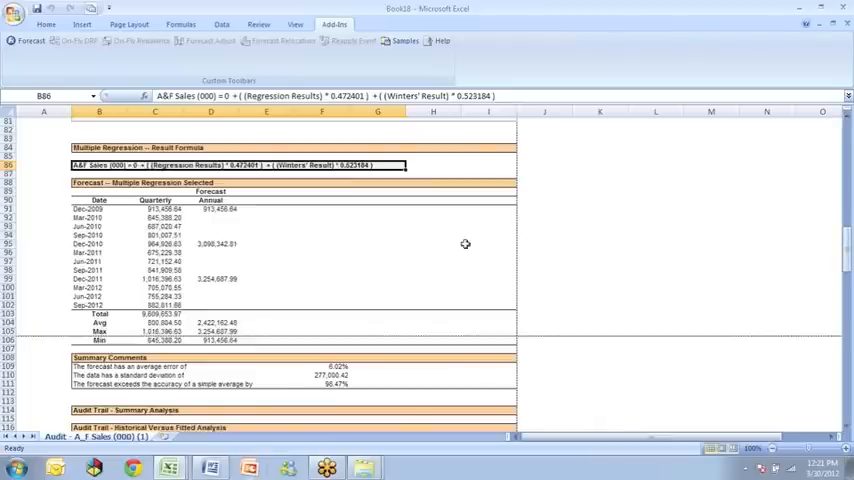
mouse_move(158, 290)
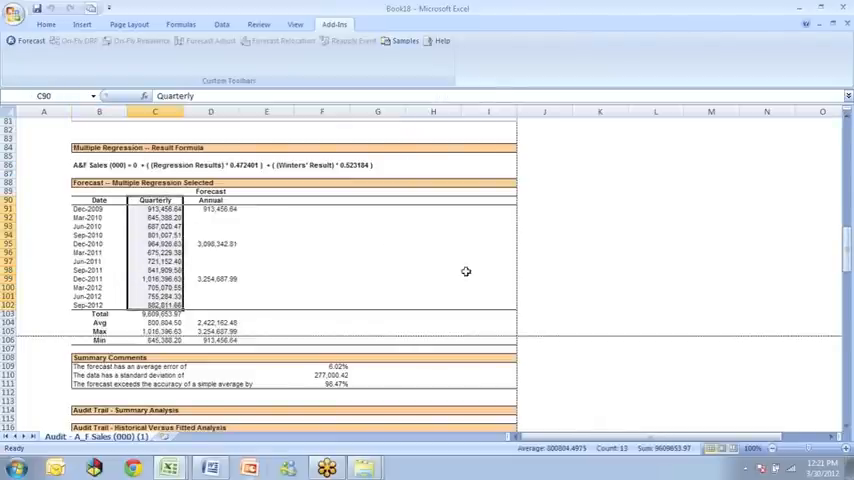
scroll("down", 3)
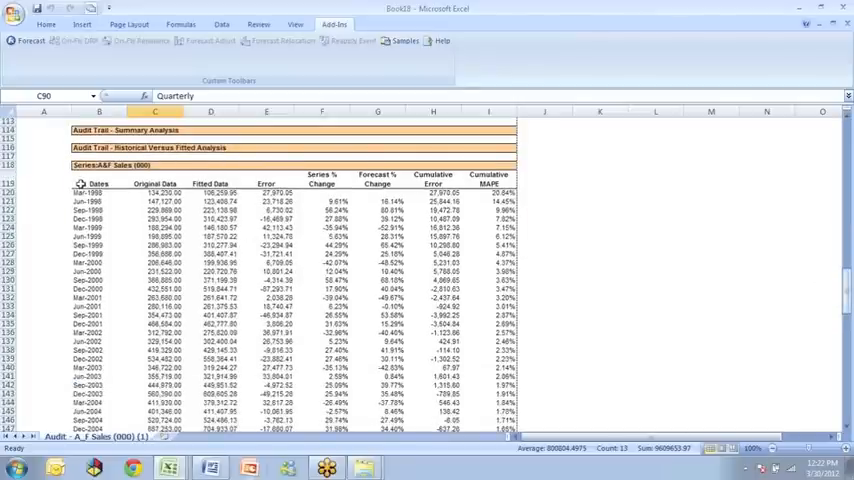
left_click_drag(82, 192, 290, 290)
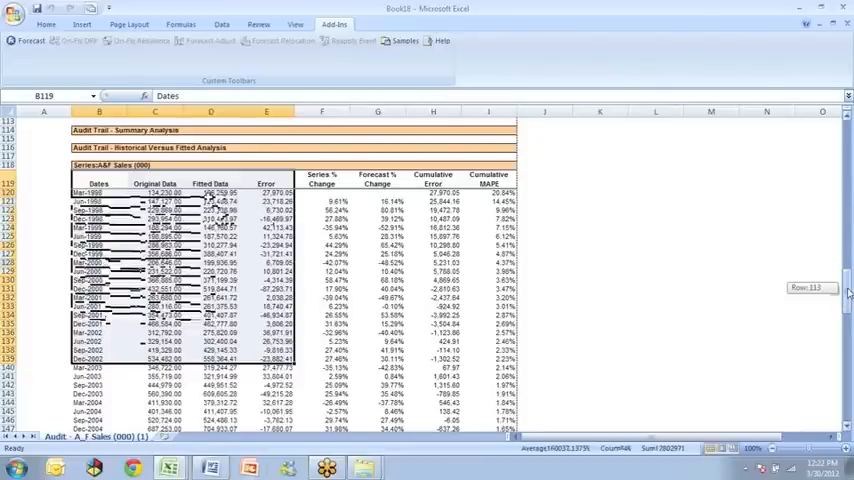
scroll("down", 3)
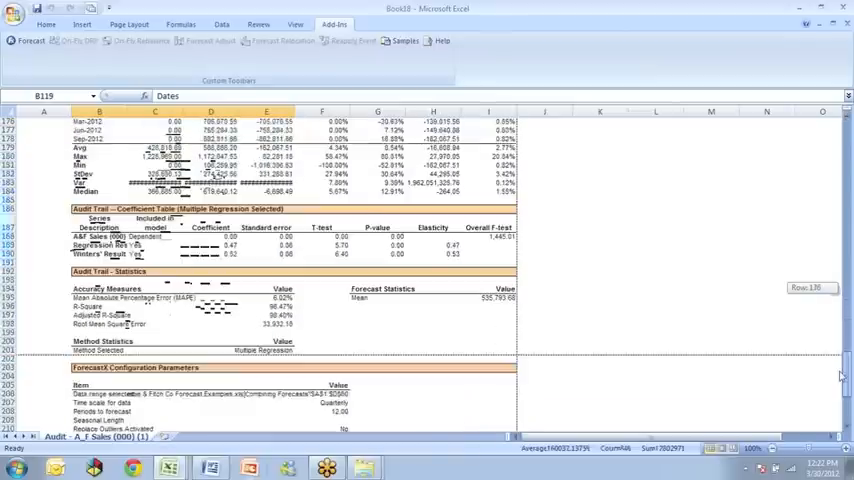
scroll("down", 3)
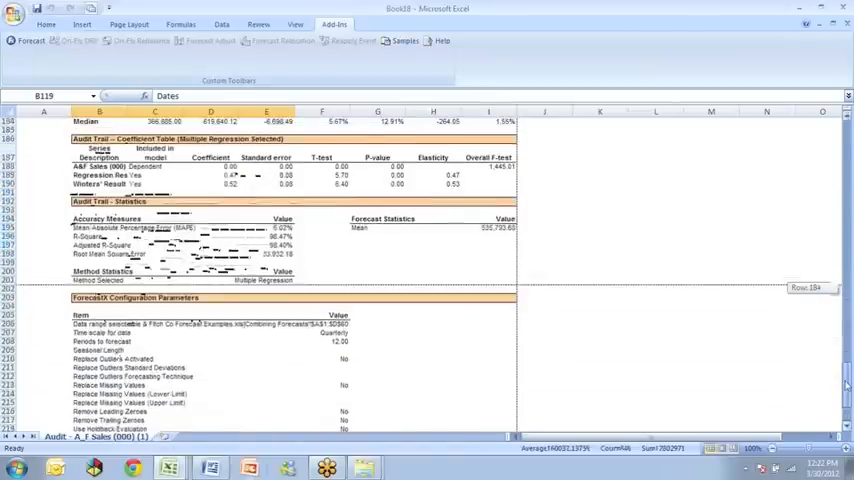
scroll("up", 3)
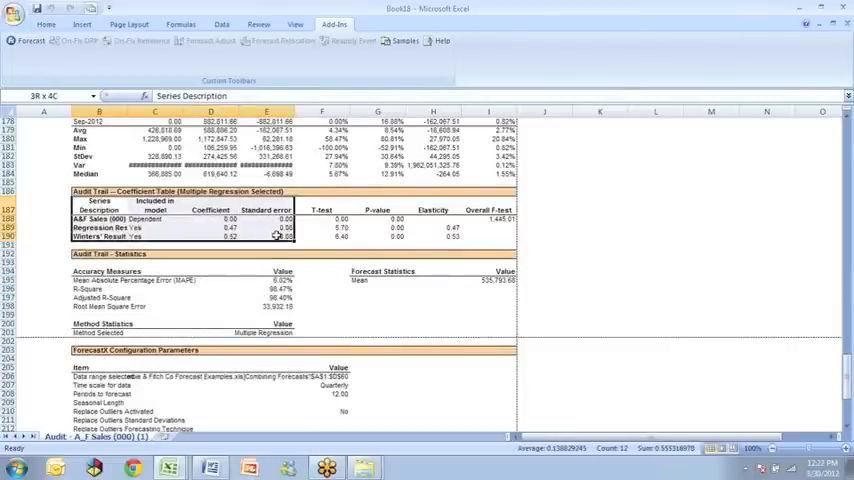
left_click(118, 218)
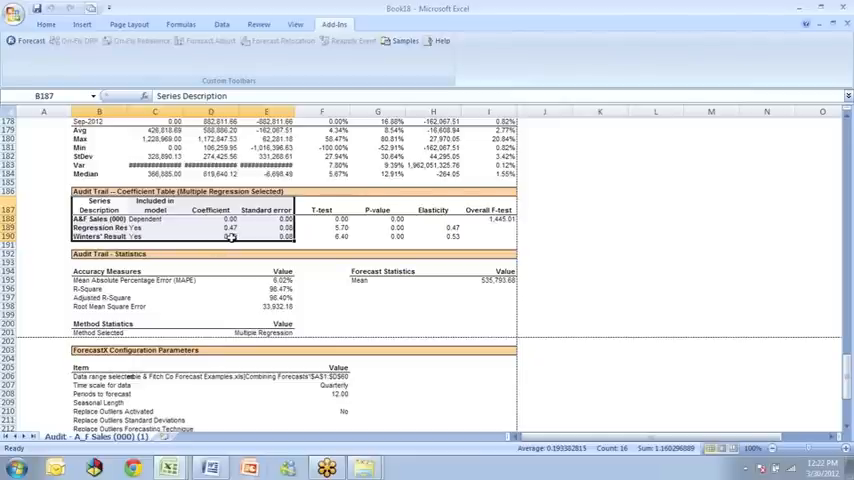
left_click(211, 227)
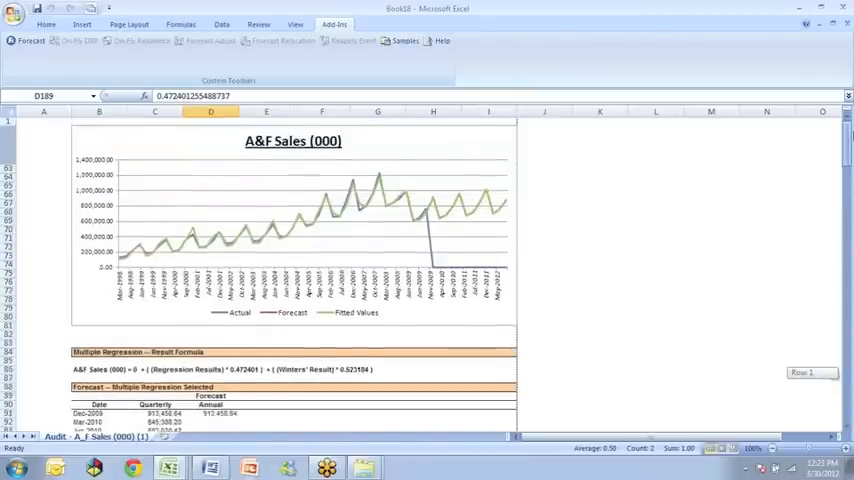
scroll("down", 3)
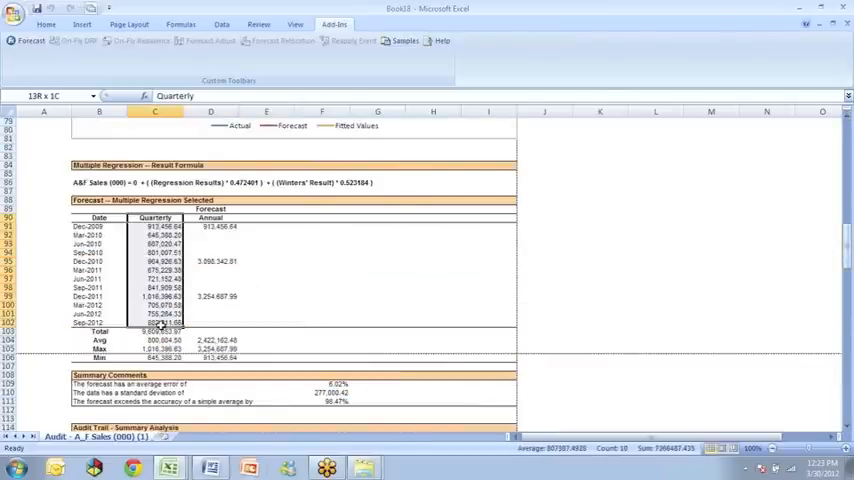
left_click(155, 314)
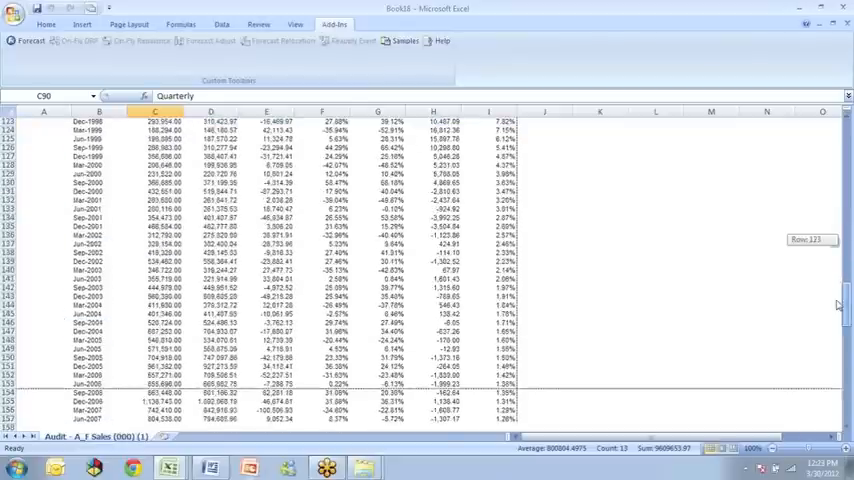
scroll("down", 3)
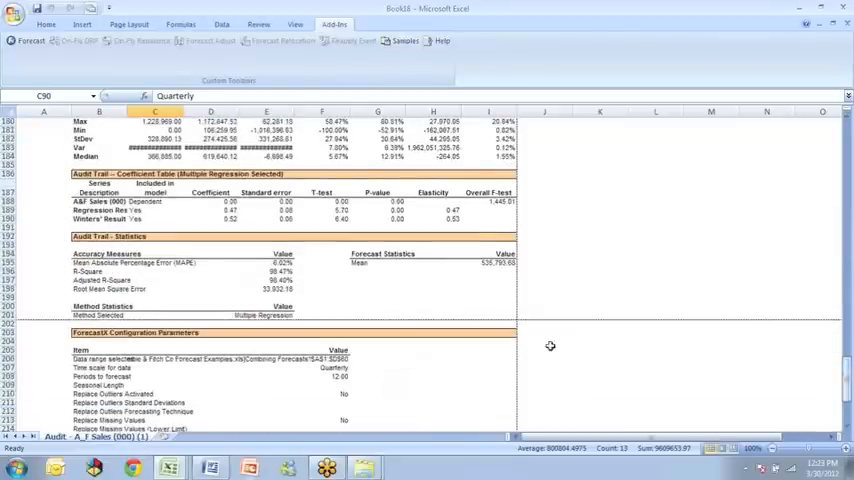
left_click(266, 263)
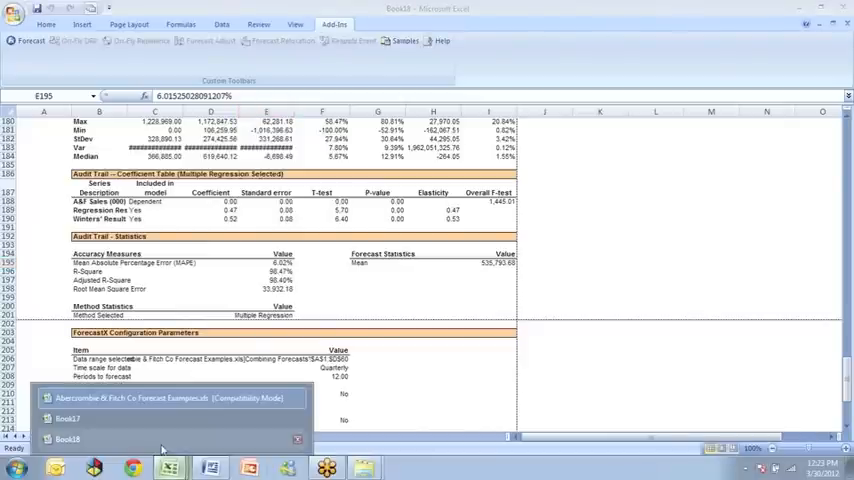
Switch to the Book17 Standard Report and select the Sep-2012 zero actual in B84.
left_click(67, 418)
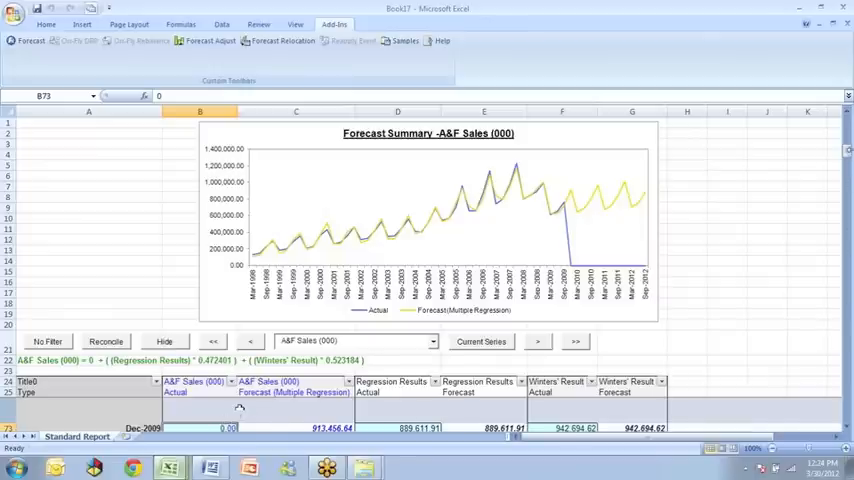
mouse_move(775, 214)
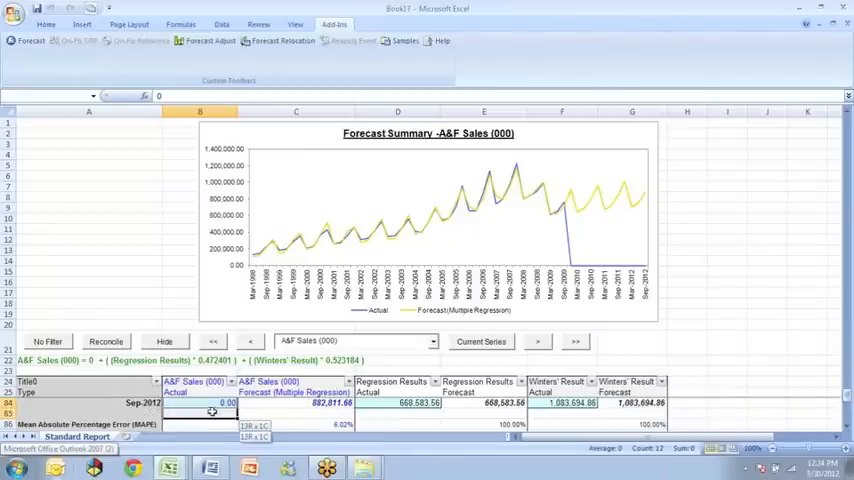
left_click(211, 402)
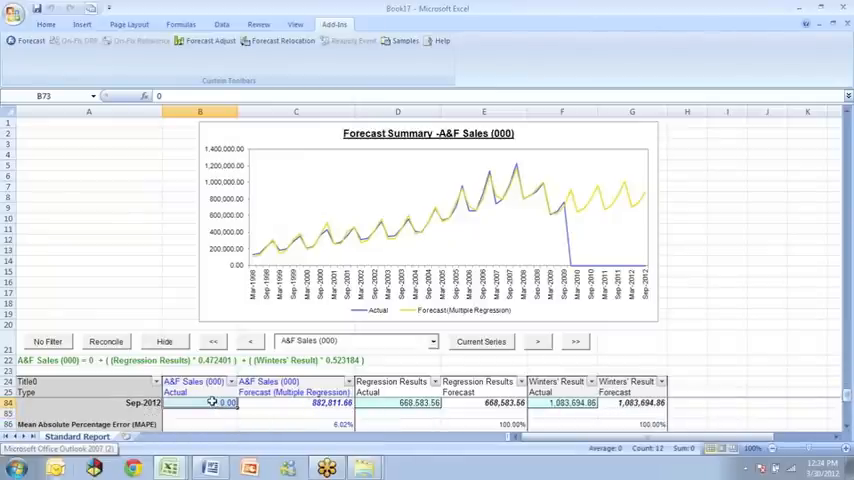